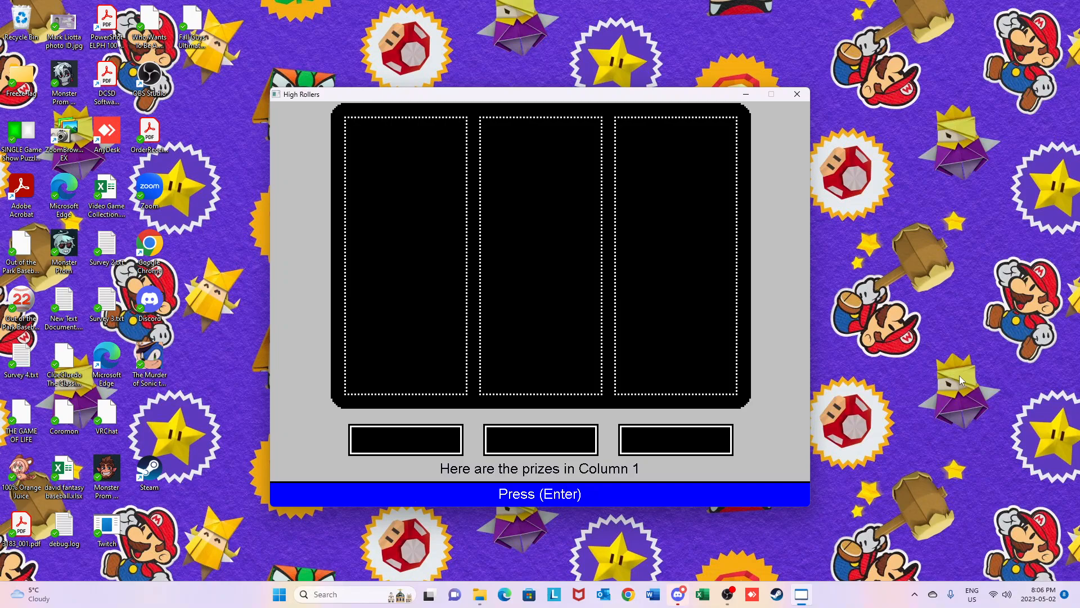
Advance past the Column 1 prize reveal to this game's three dollar amounts.
key(enter)
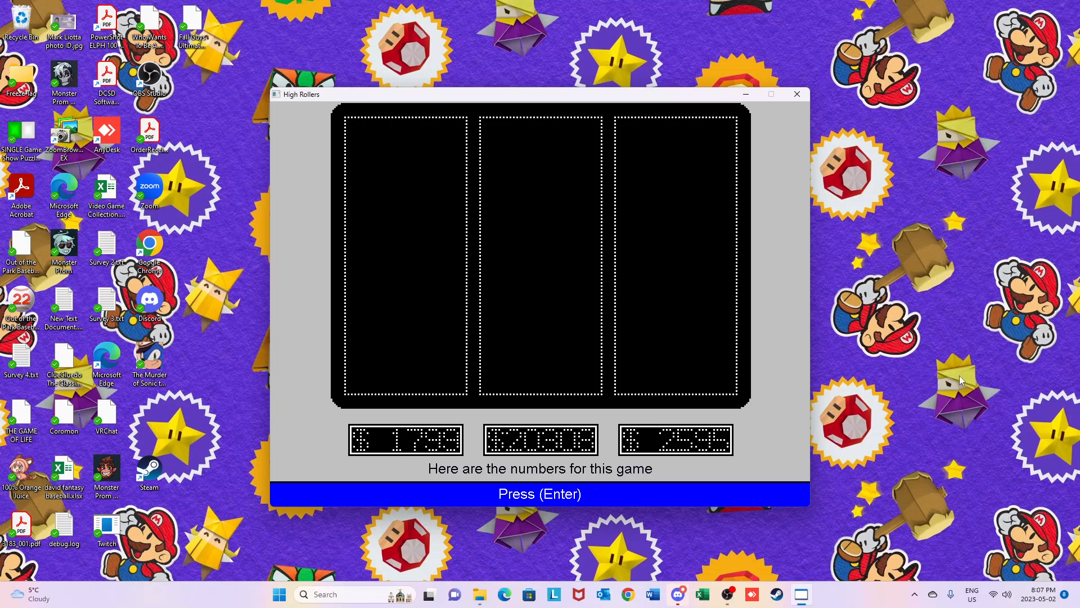
Show the nine board numbers and Good Rolls list, reaching Player 1's roll-or-pass prompt.
key(enter)
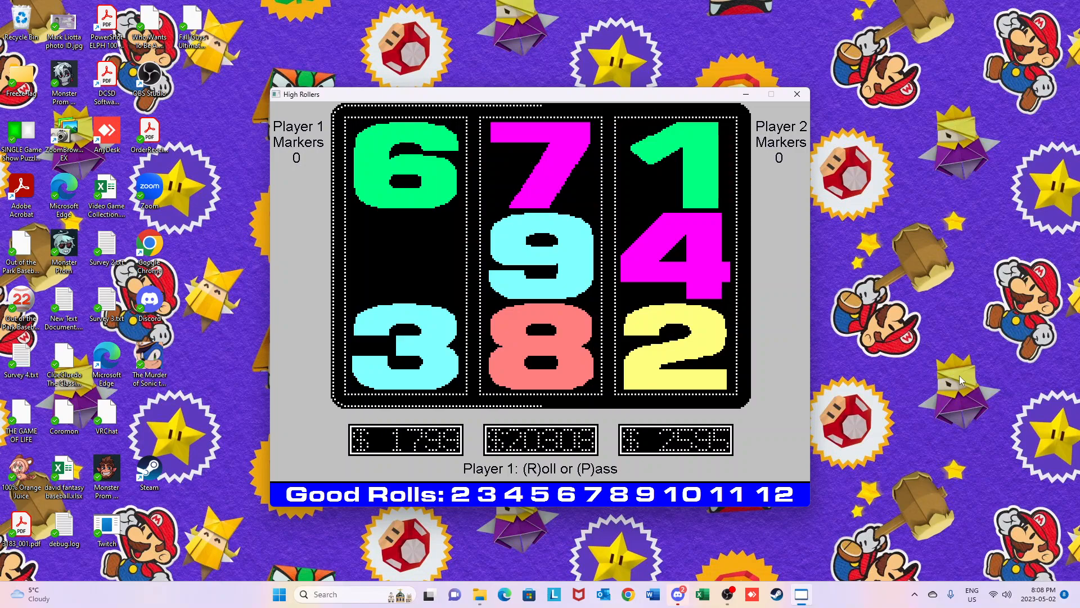
Choose to roll, roll twice, and remove the 9 and 3 to clear Column 1.
key(r)
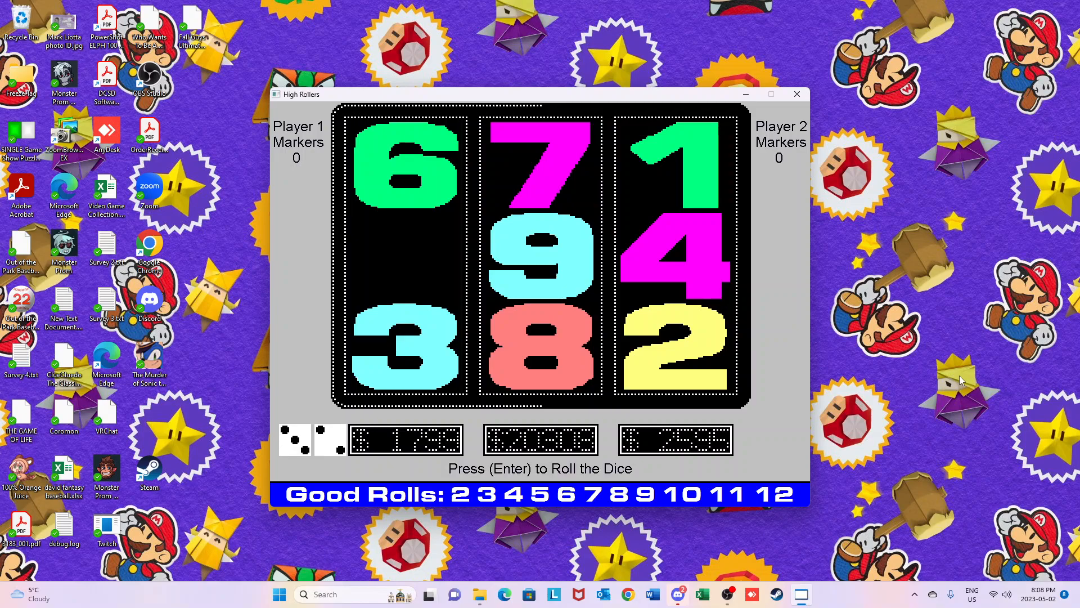
key(enter)
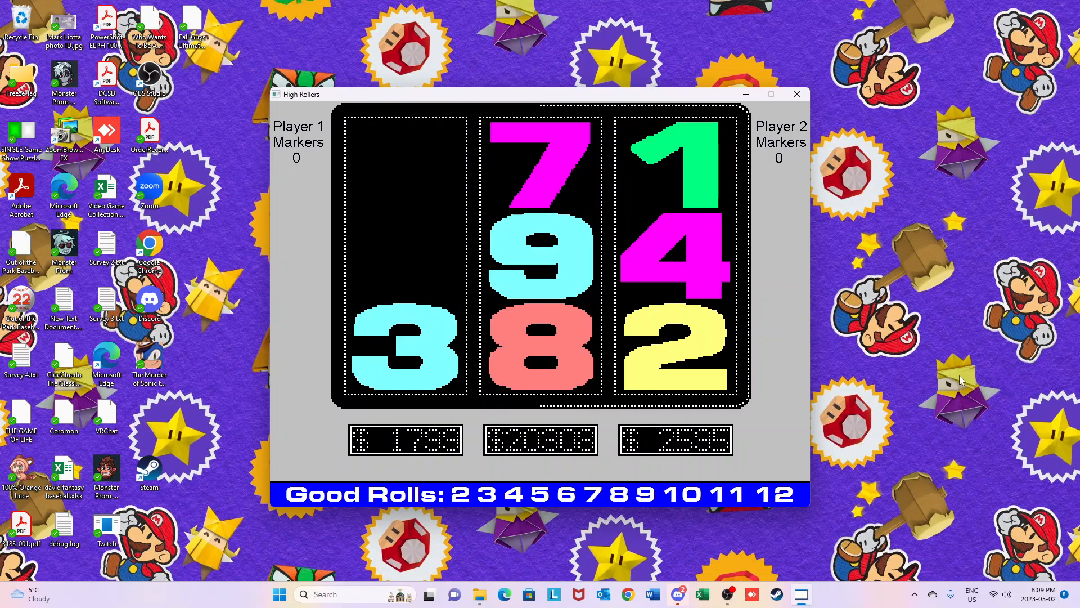
key(enter)
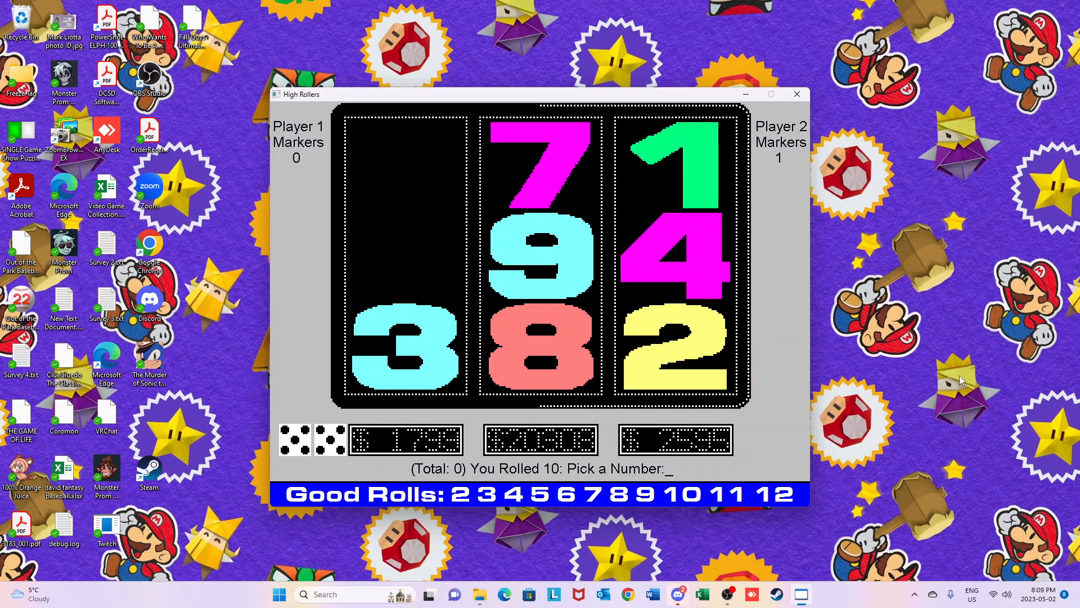
text(9)
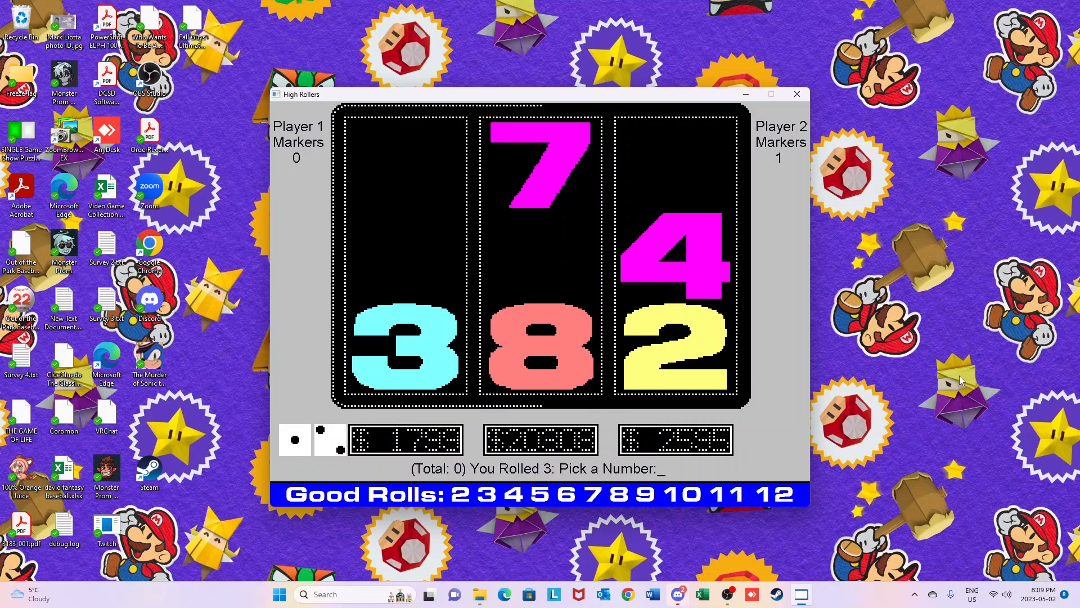
text(3)
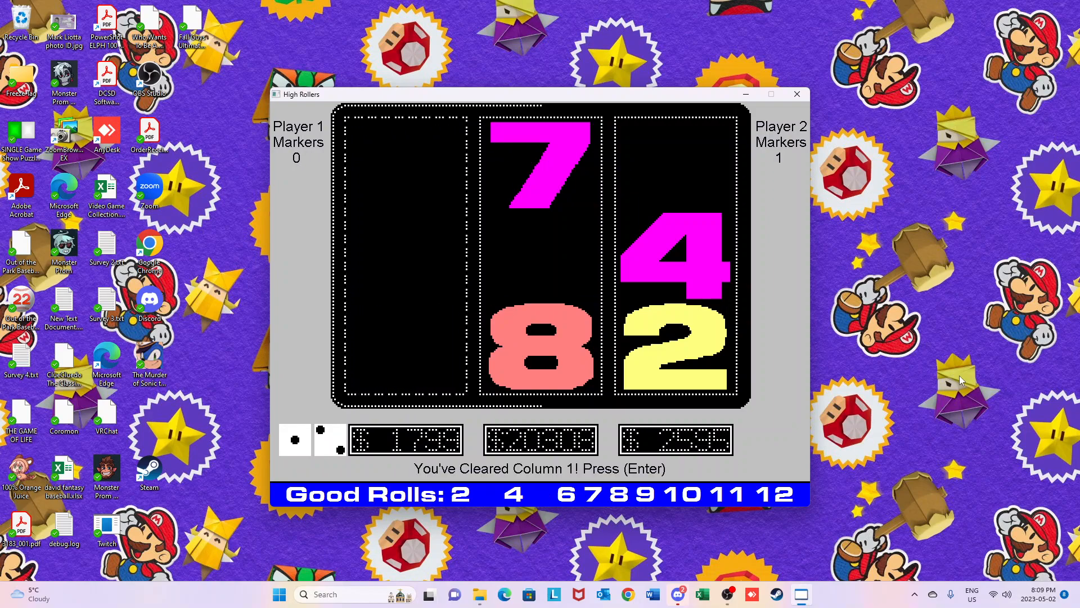
Roll a 6 and remove the 4 and 2, leaving only 7 and 8.
key(Enter)
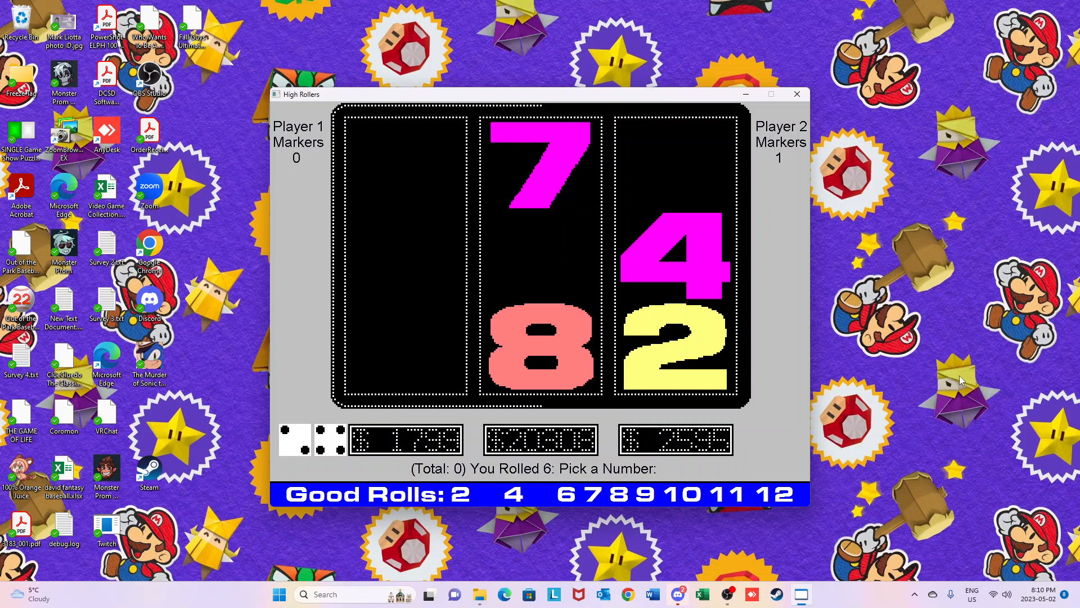
text(2)
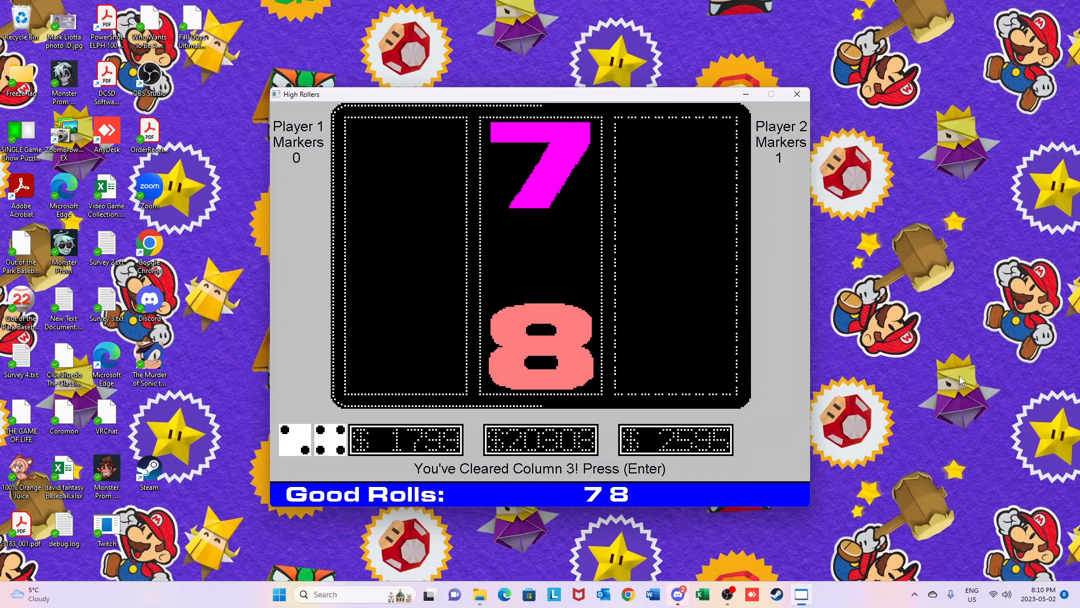
key(enter)
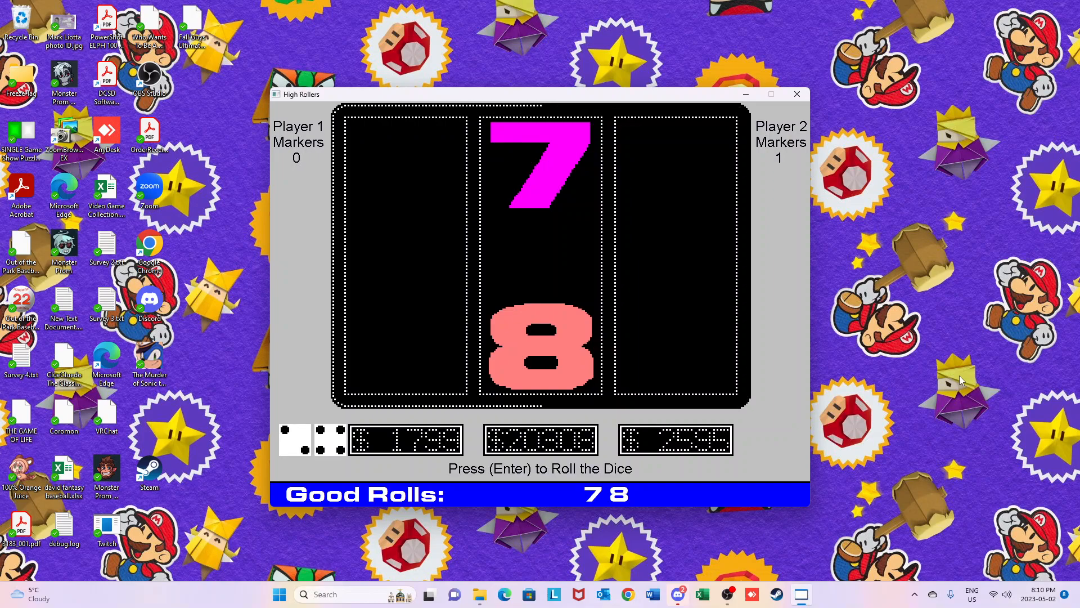
Roll repeatedly, removing the 7 until a bad roll of 7 ends the game.
key(enter)
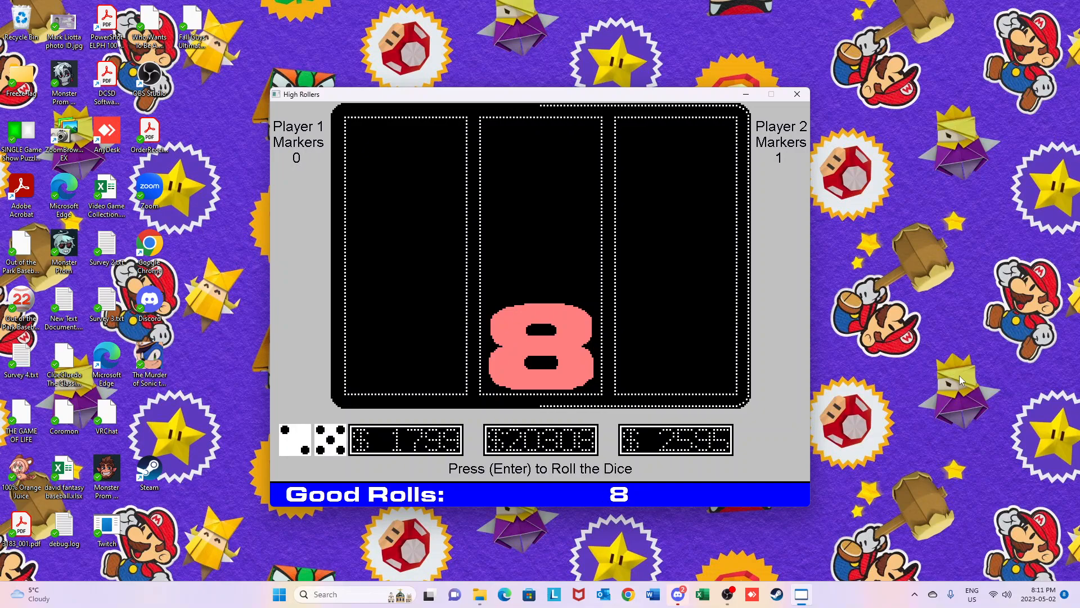
key(enter)
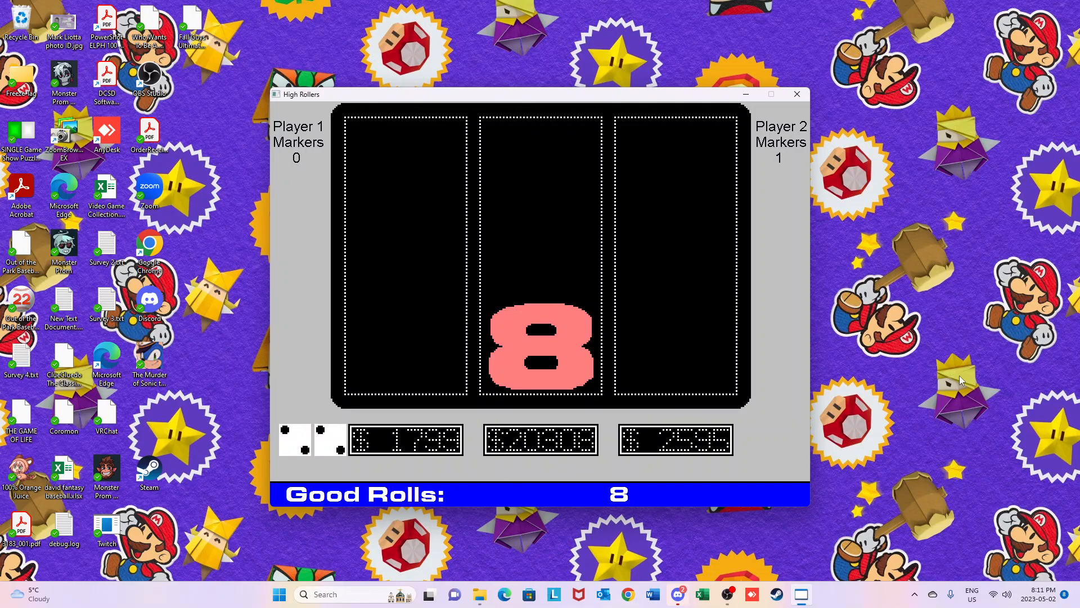
key(enter)
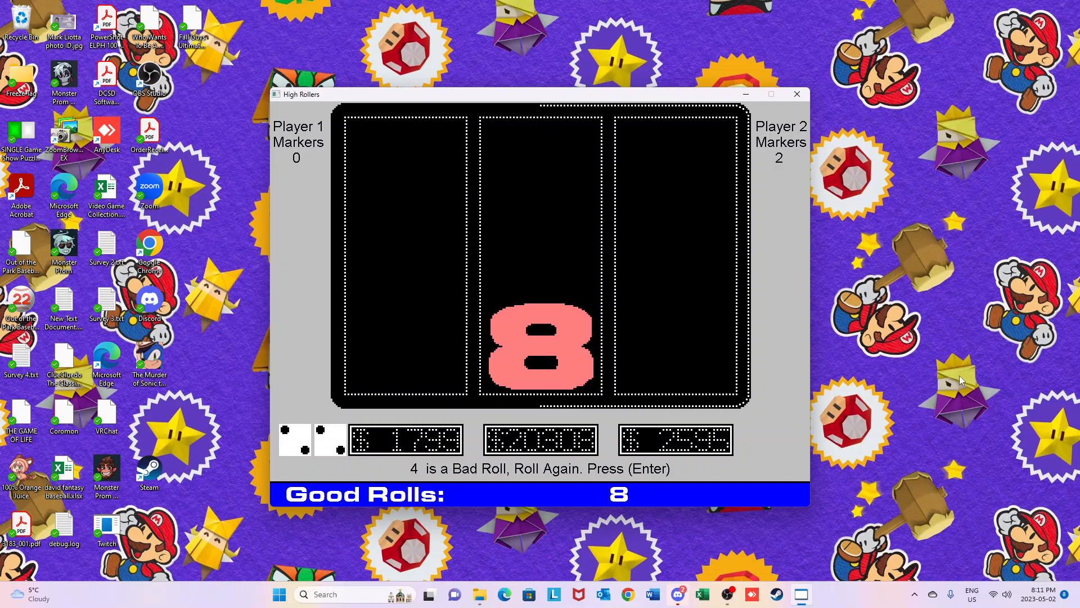
key(enter)
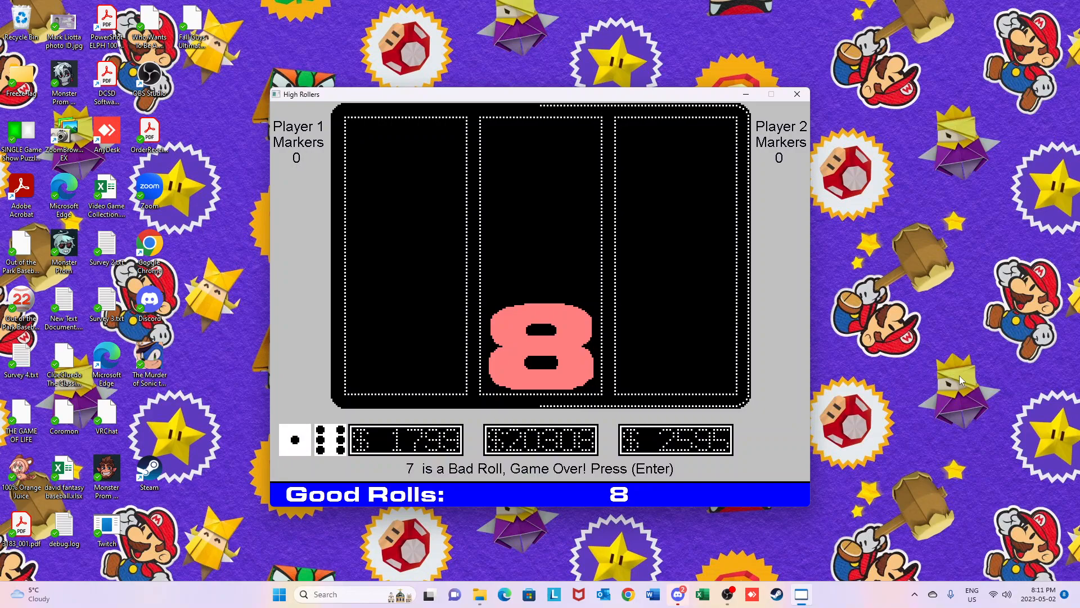
key(Enter)
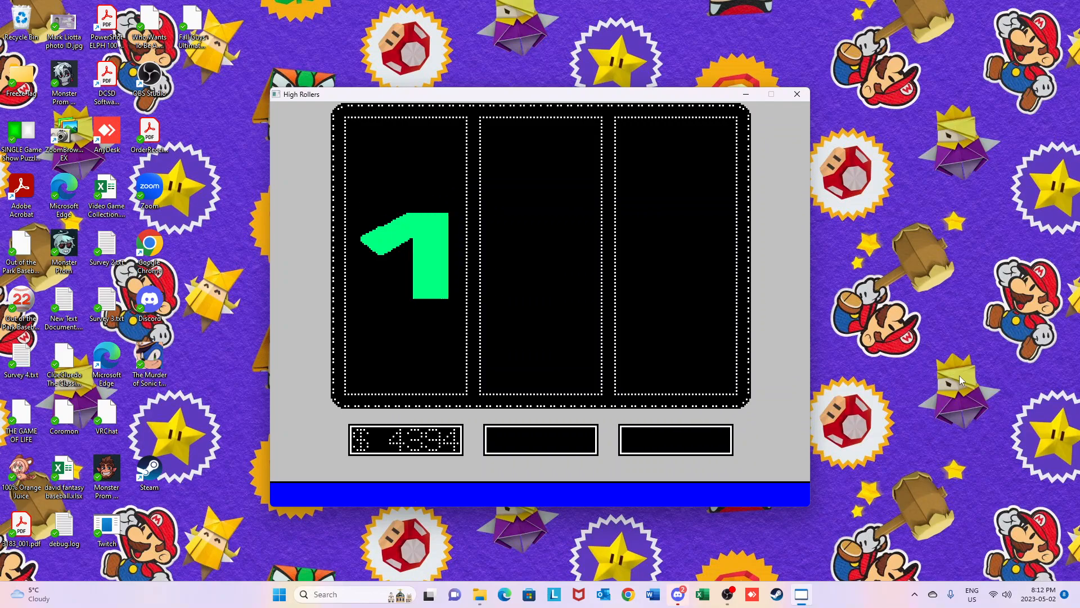
Advance to the 'Here are the prizes in Column 1' screen.
key(enter)
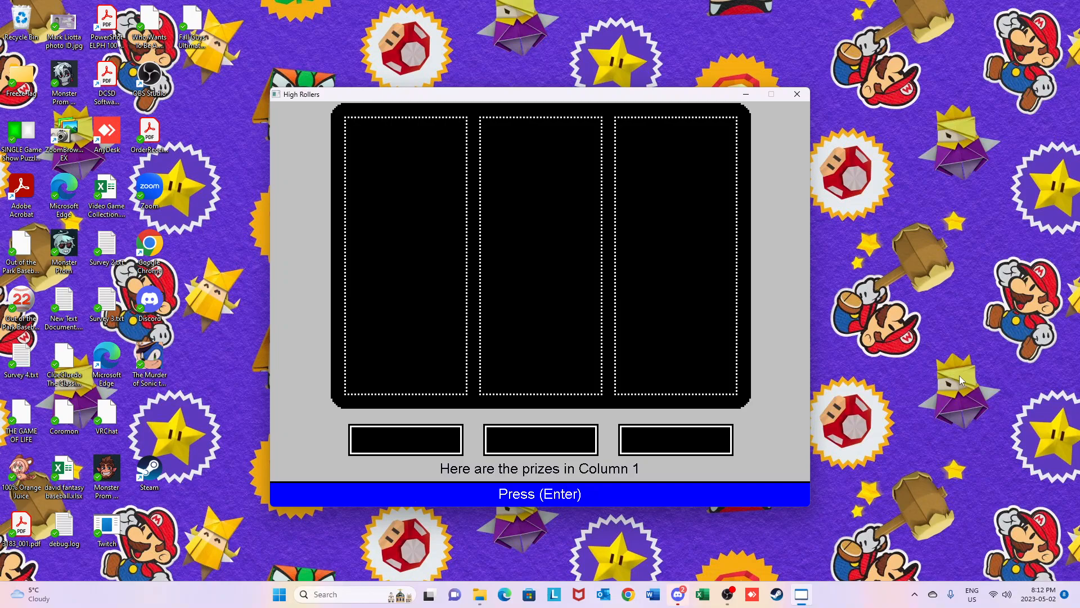
Reveal the Column 1, 2 and 3 prizes and the $56,426 board total.
key(Enter)
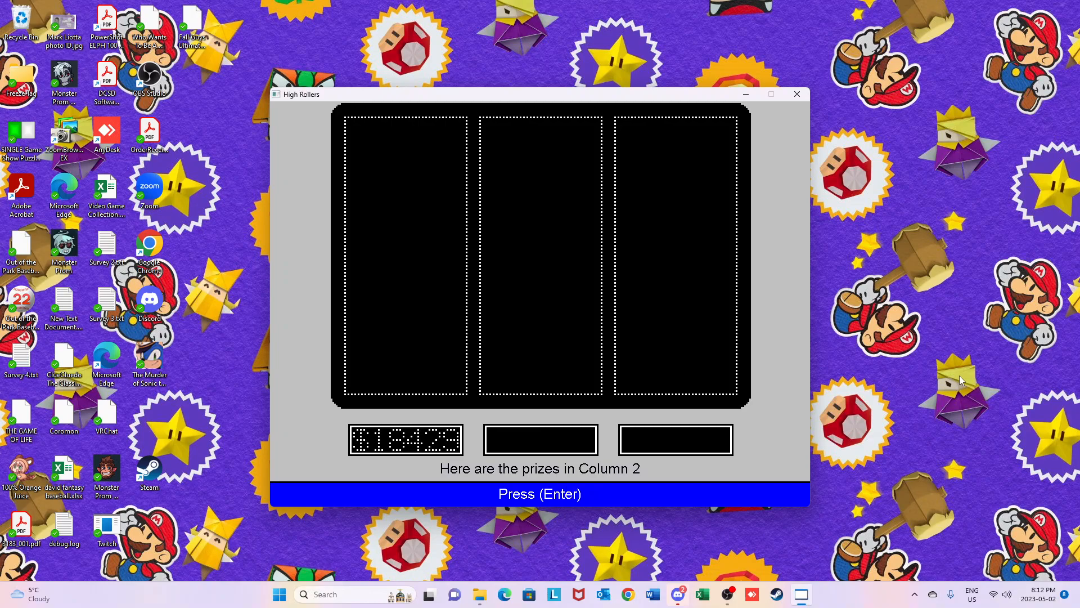
key(Enter)
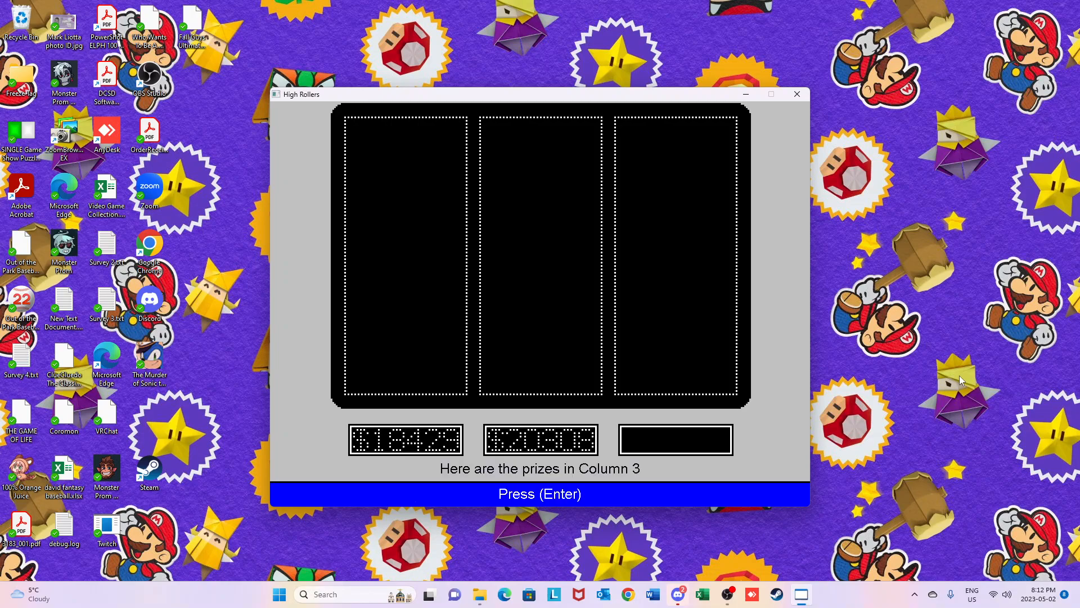
key(enter)
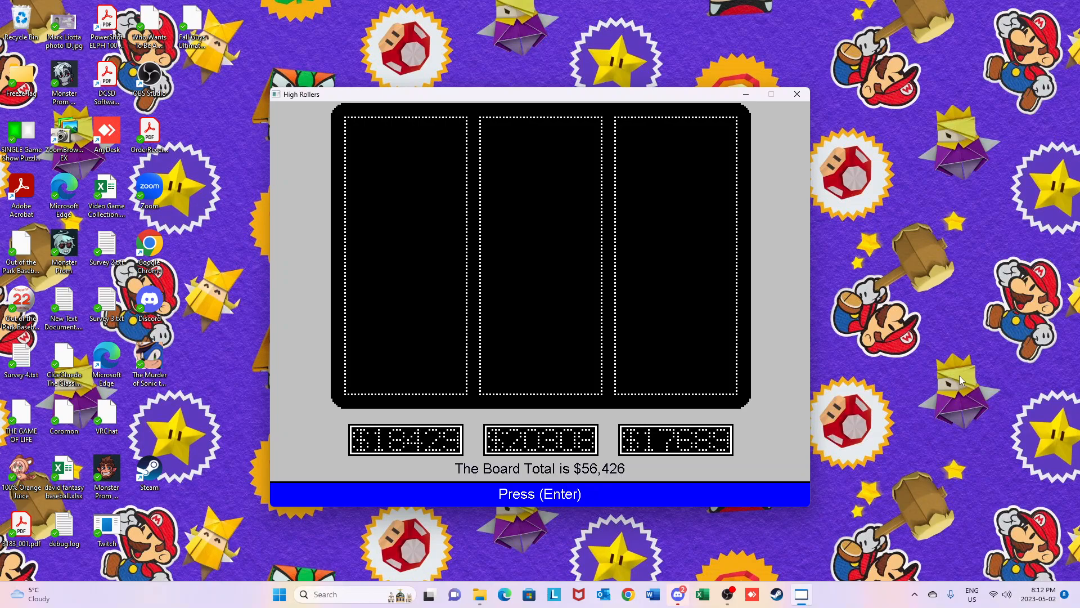
Display the eight-number board with both players at zero markers.
key(Enter)
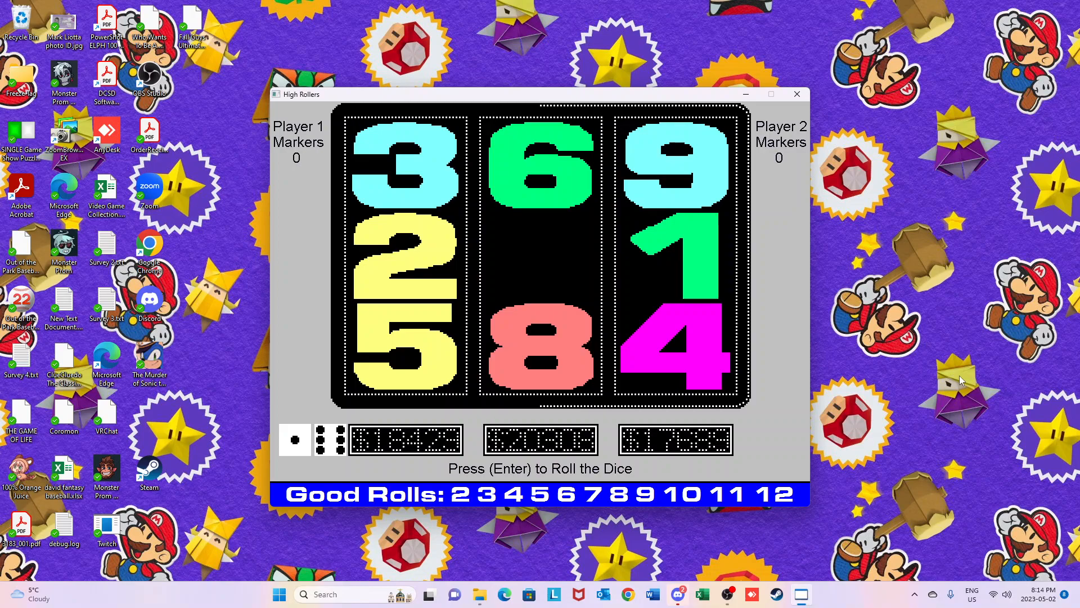
Roll a 5 to remove the 1 and 4, leaving only the 9.
key(enter)
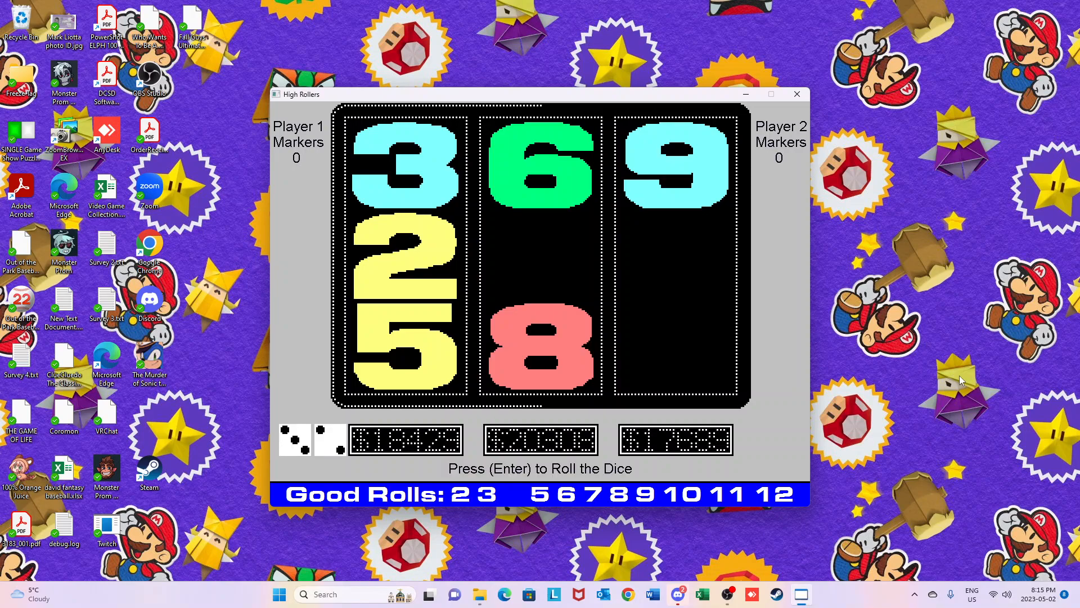
Roll a 9 and remove the 9, clearing column 3 for Player 2's marker.
key(enter)
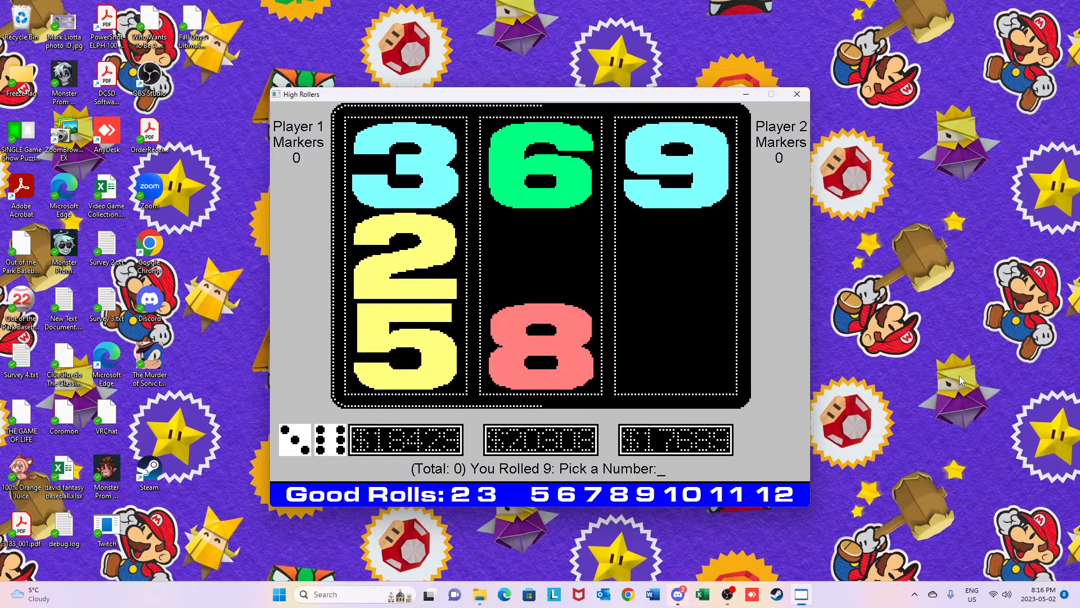
text(9)
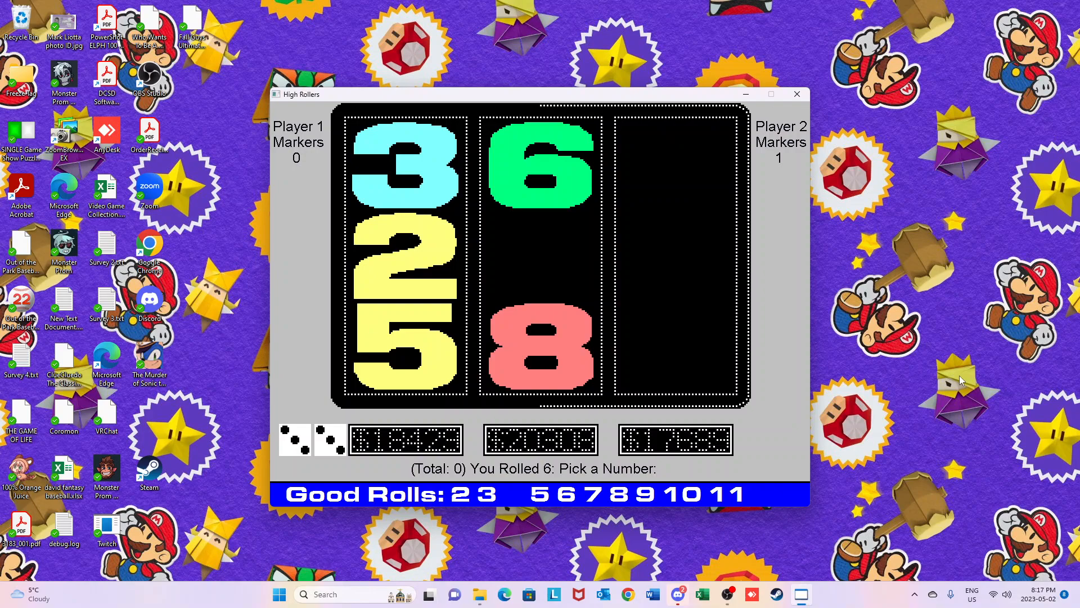
Roll through the main game rounds until Player 2 holds a single marker.
text(6)
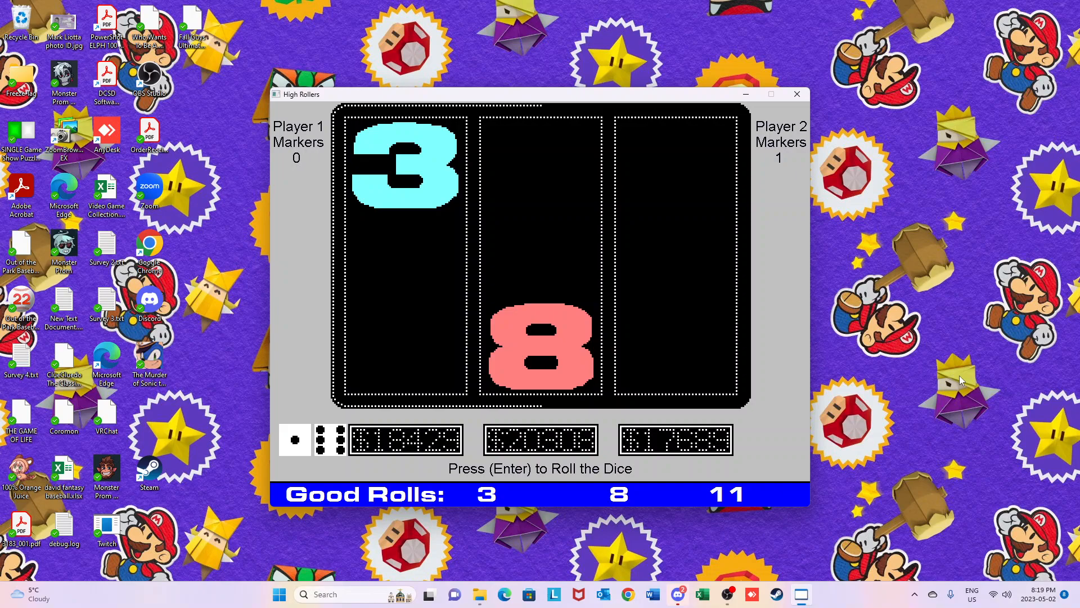
key(enter)
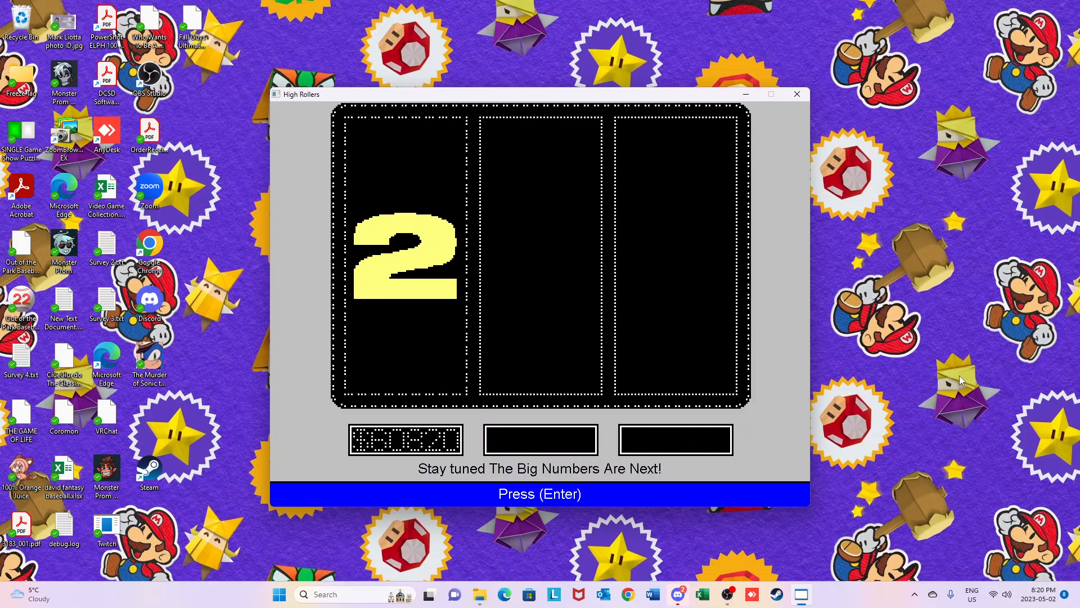
Continue past the 'Stay tuned The Big Numbers Are Next!' announcement.
key(Enter)
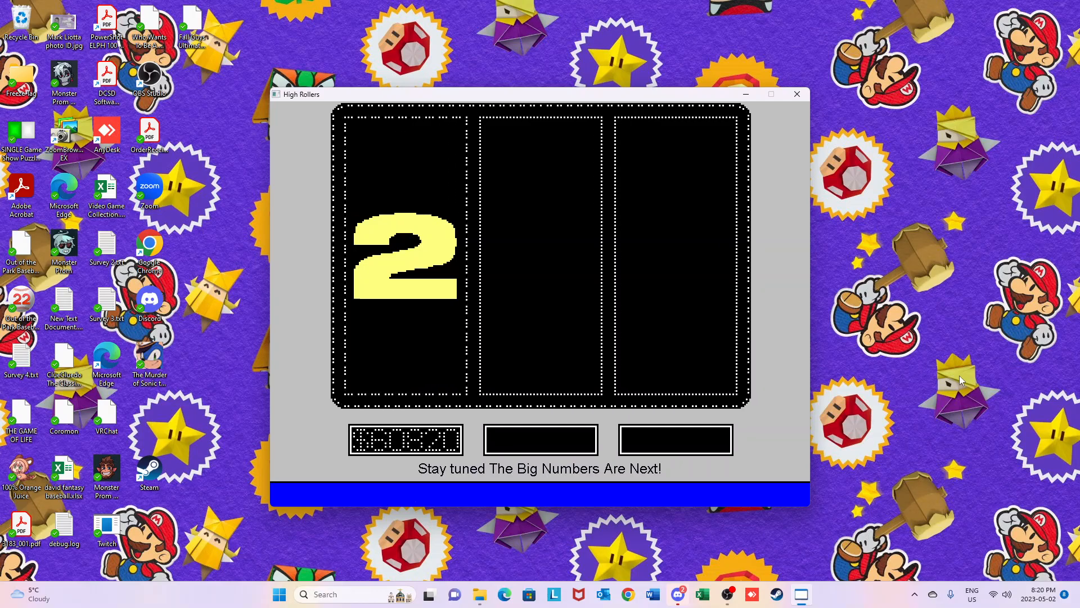
Close the finished main game and run Big Numbers.exe from the High Rollers folder.
click(797, 94)
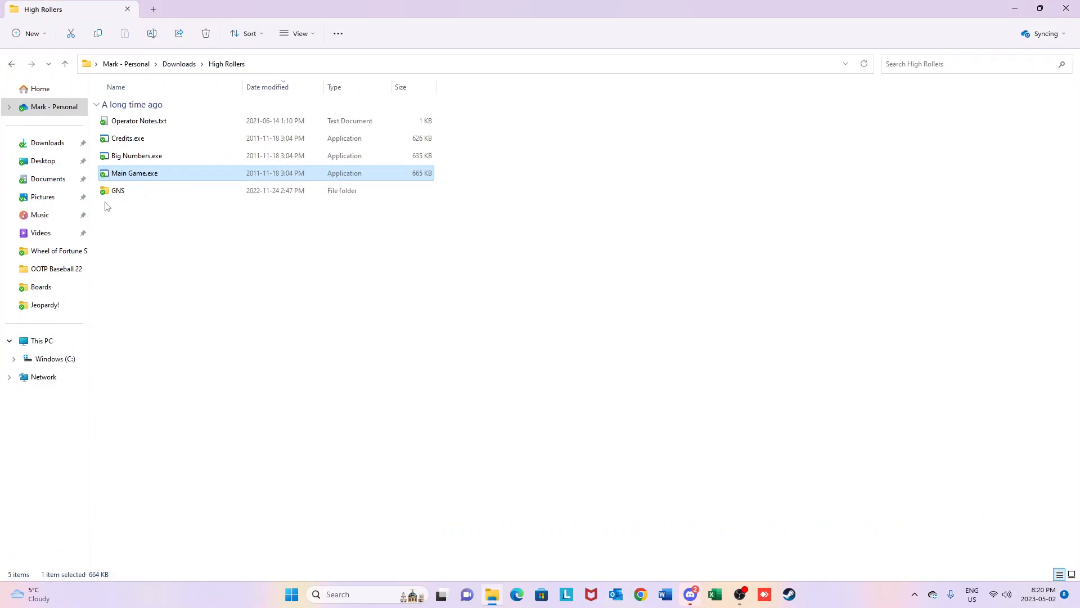
click(136, 155)
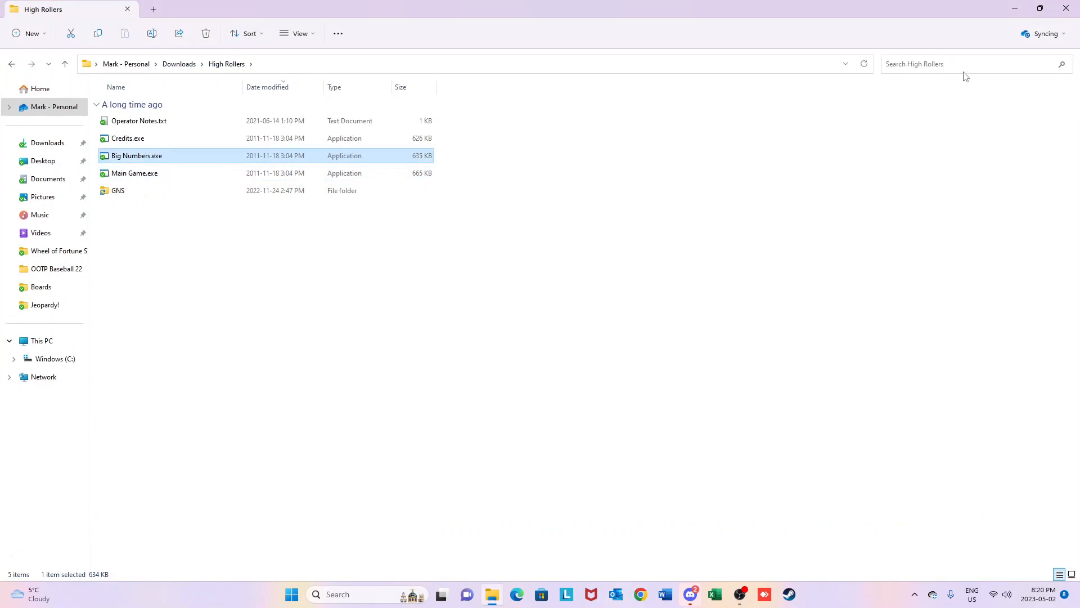
mouse_move(746, 373)
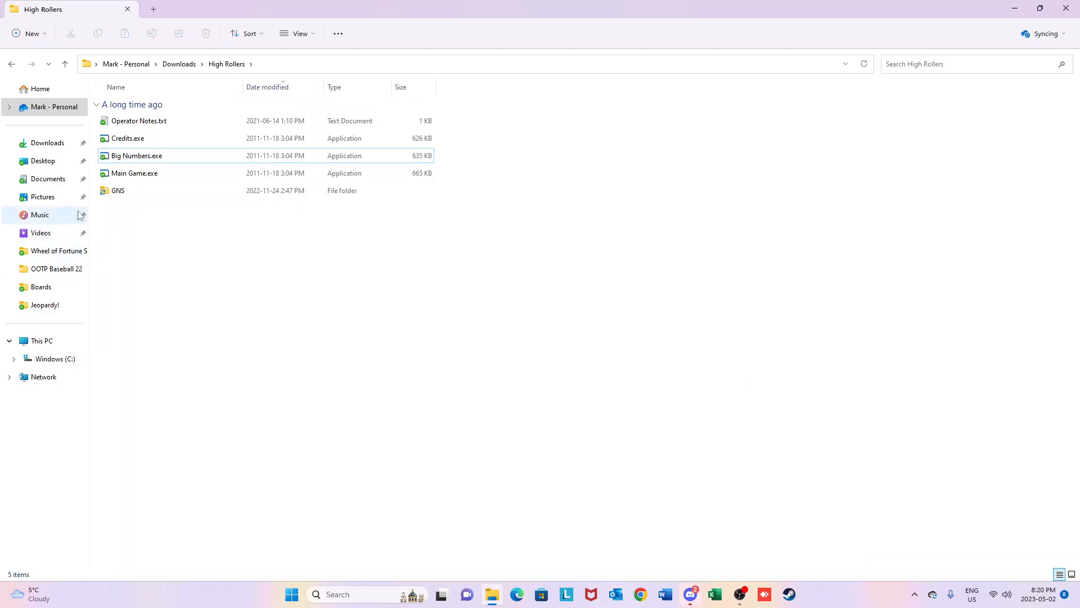
click(135, 155)
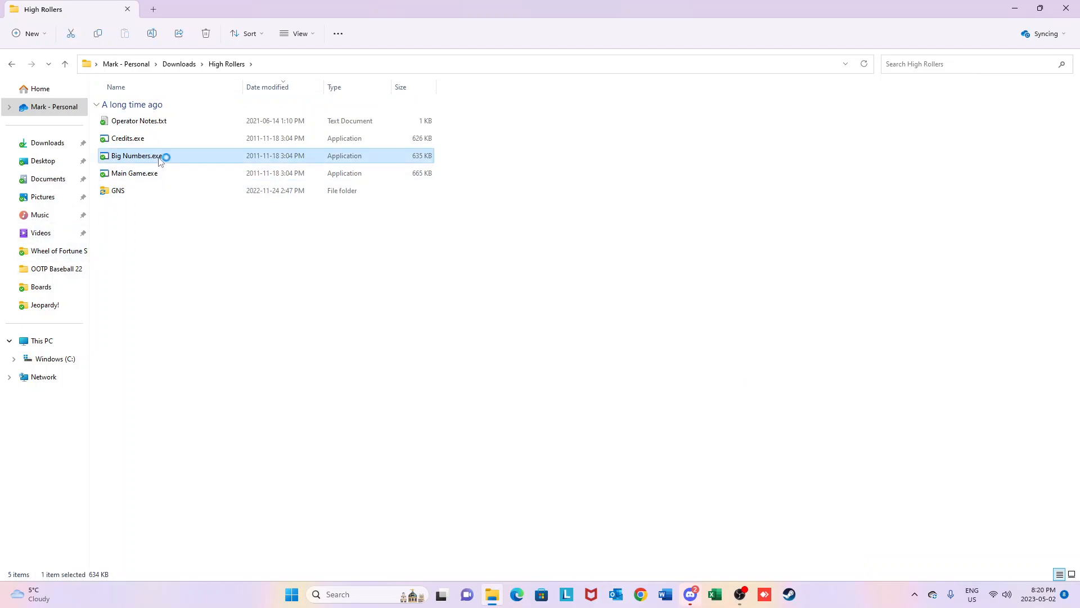
double_click(136, 155)
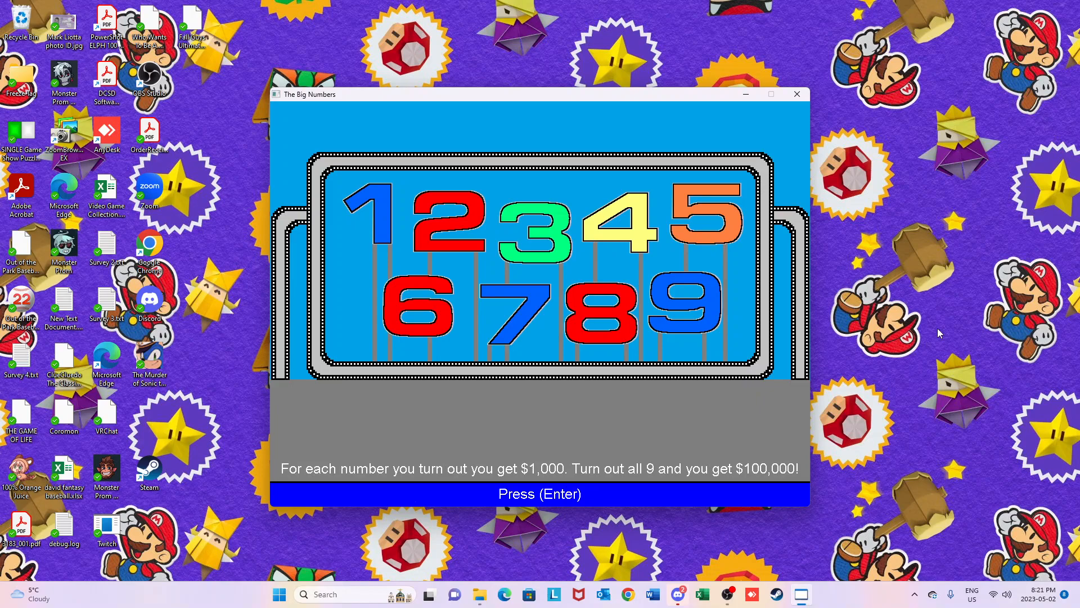
Start the Big Numbers round and roll to turn out 5, 7, 8 and 9.
key(enter)
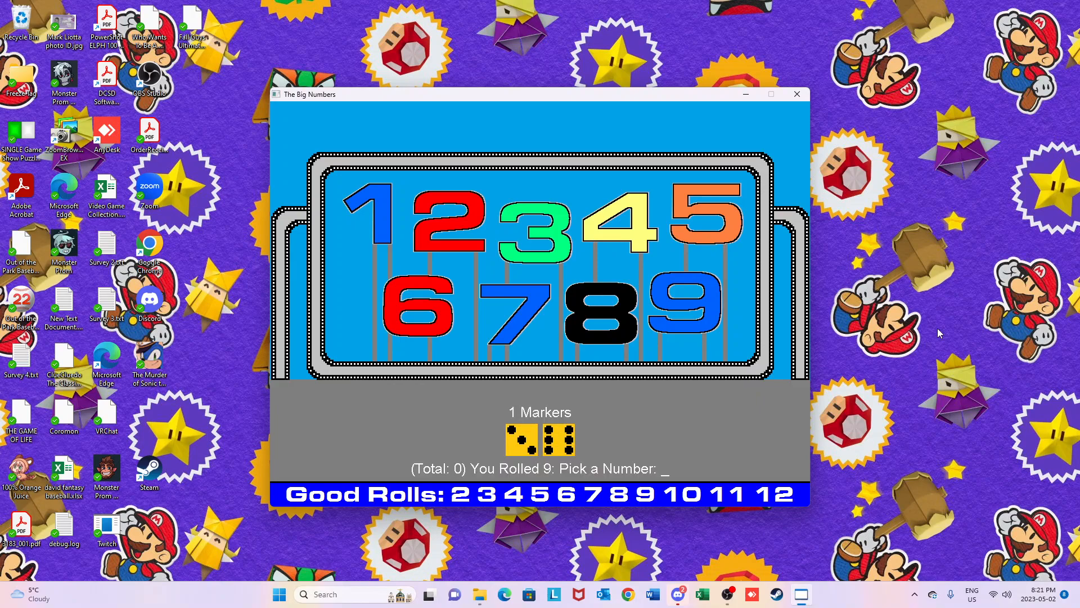
click(682, 310)
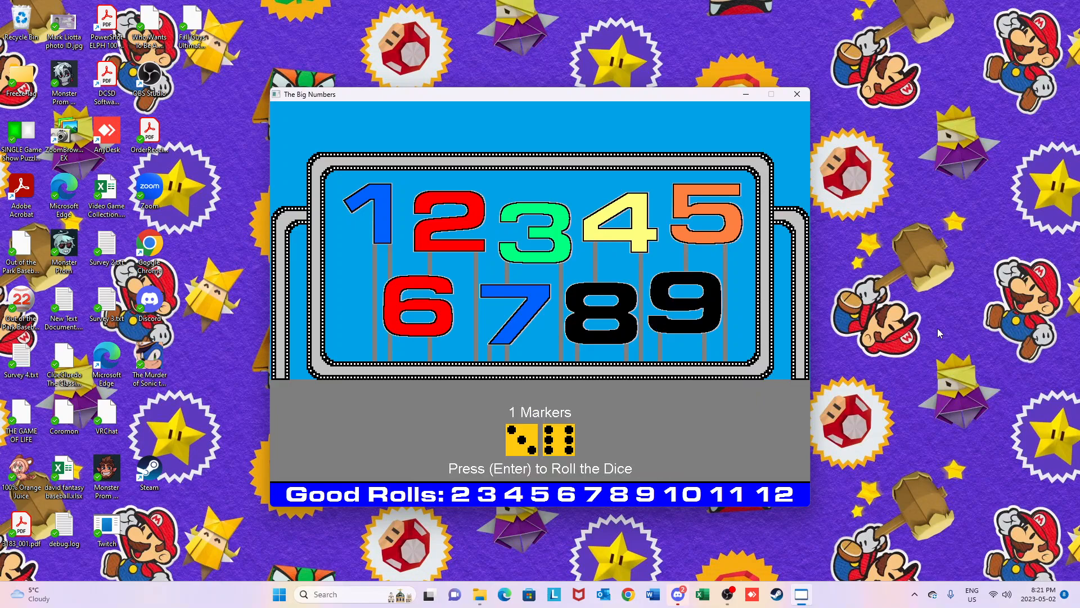
key(enter)
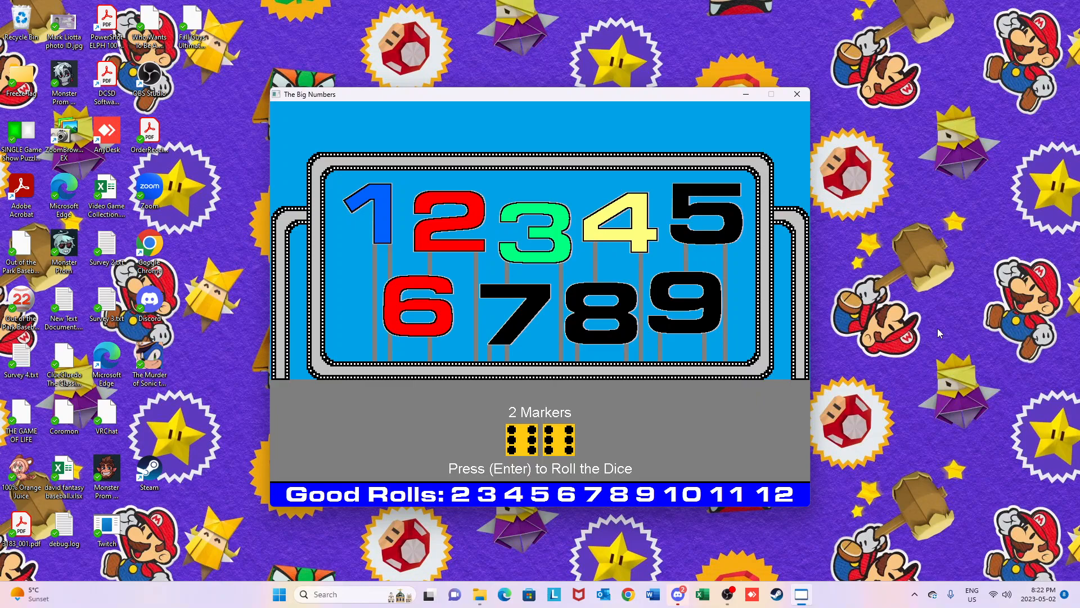
key(enter)
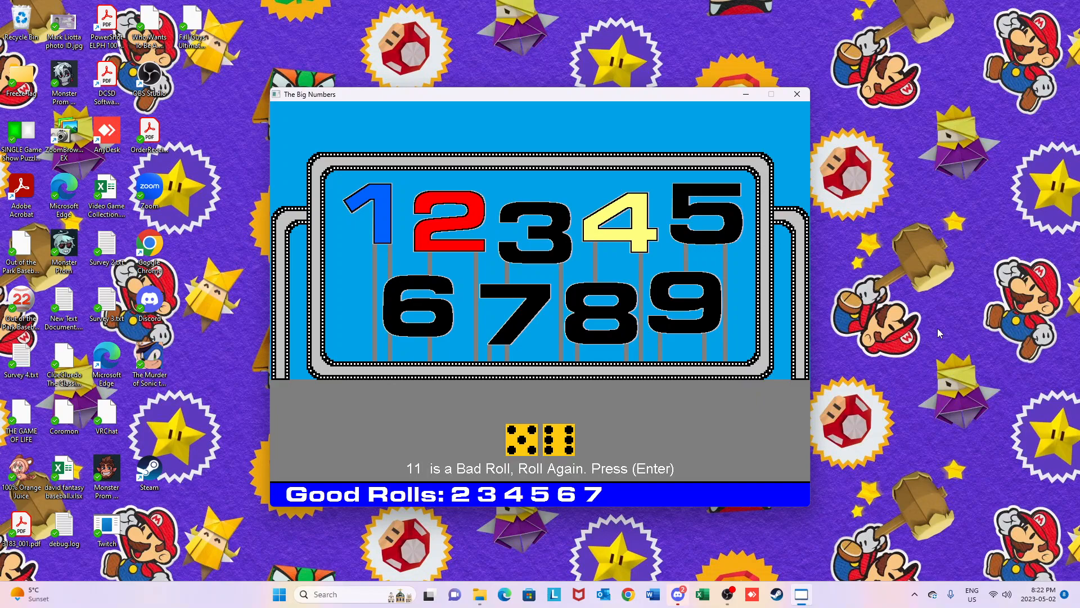
Roll three more turns to turn out 1, 2 and 3, revealing $100,000.
key(enter)
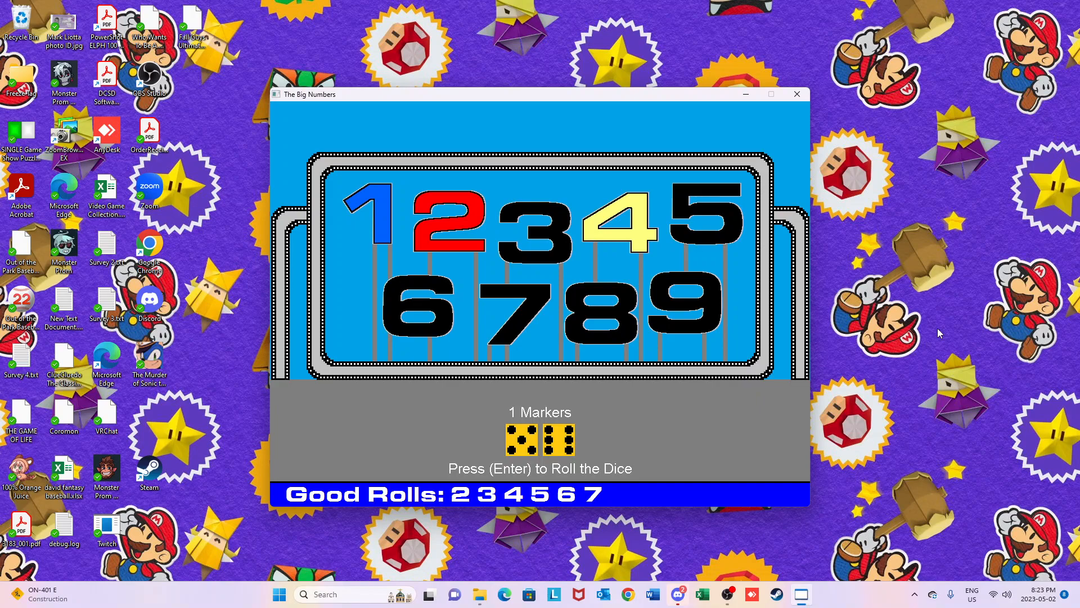
key(enter)
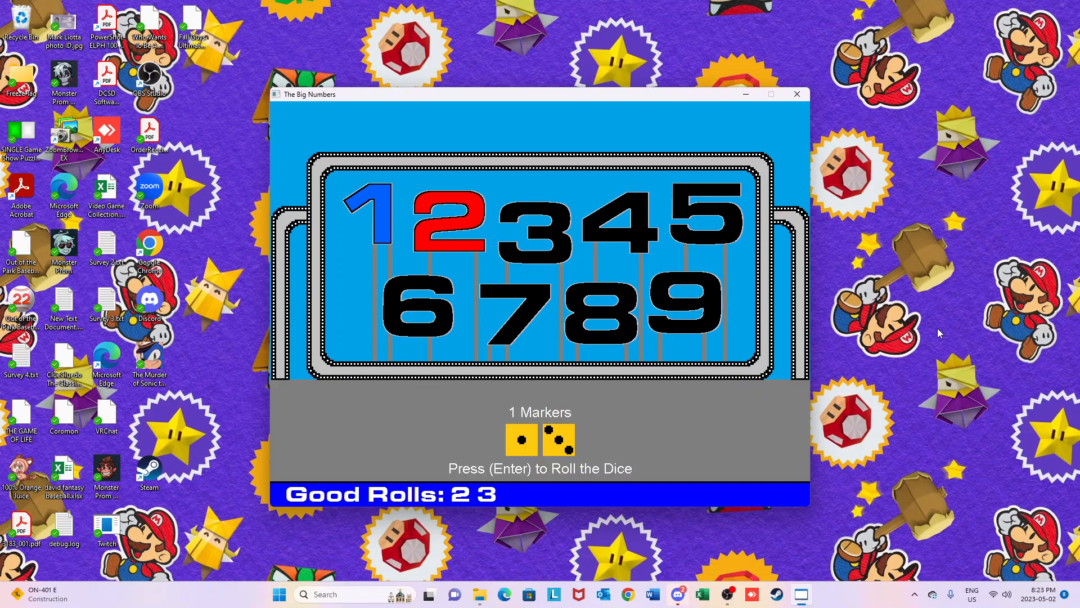
key(enter)
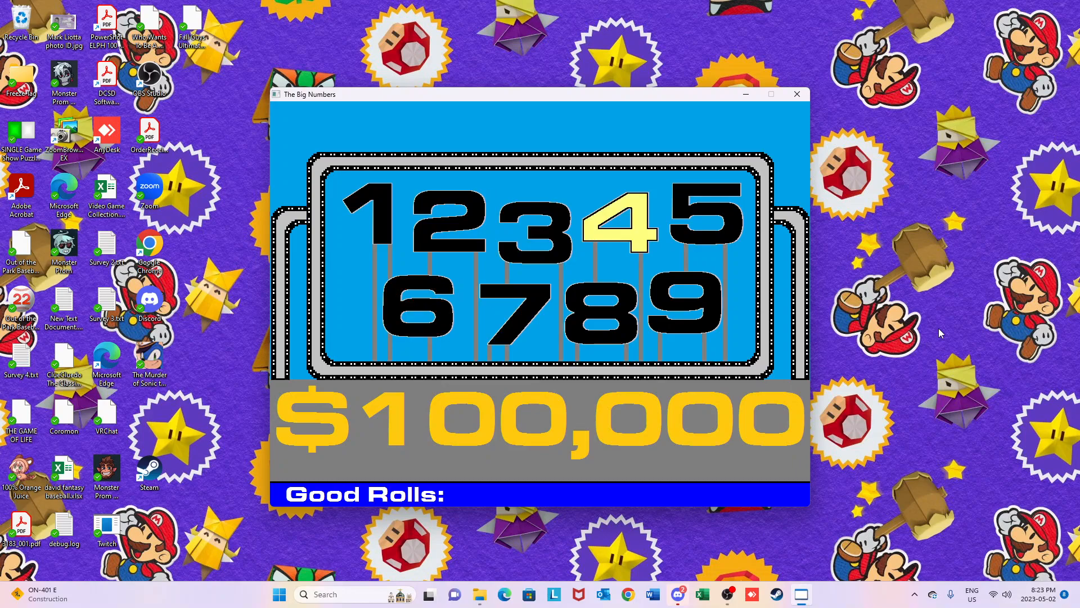
Enter 24 as previous winnings after the $100,000 screen, then launch Credits.exe.
click(607, 310)
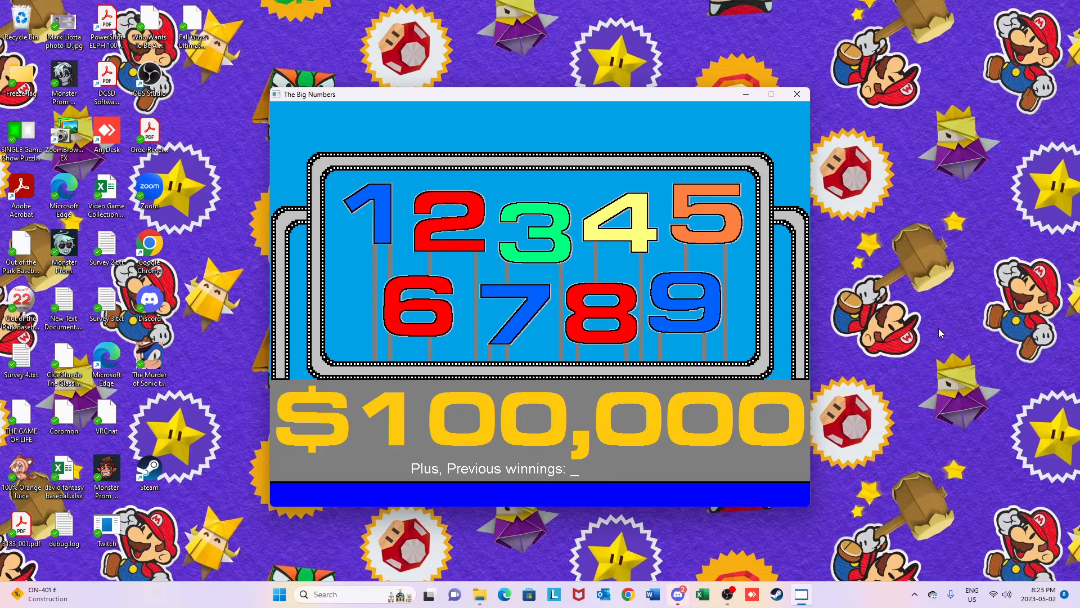
text(24)
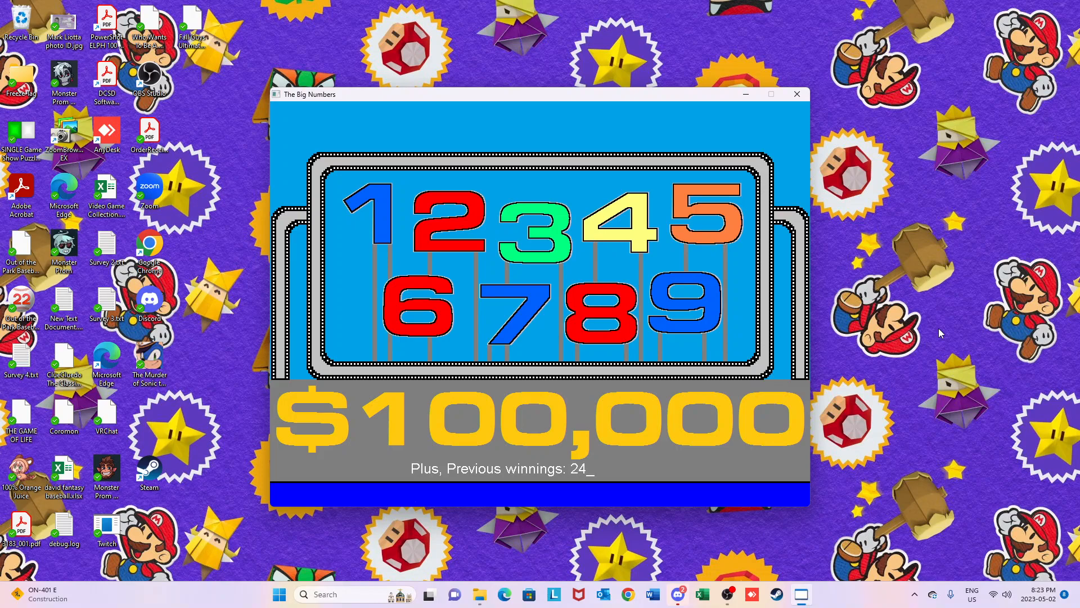
text(8445)
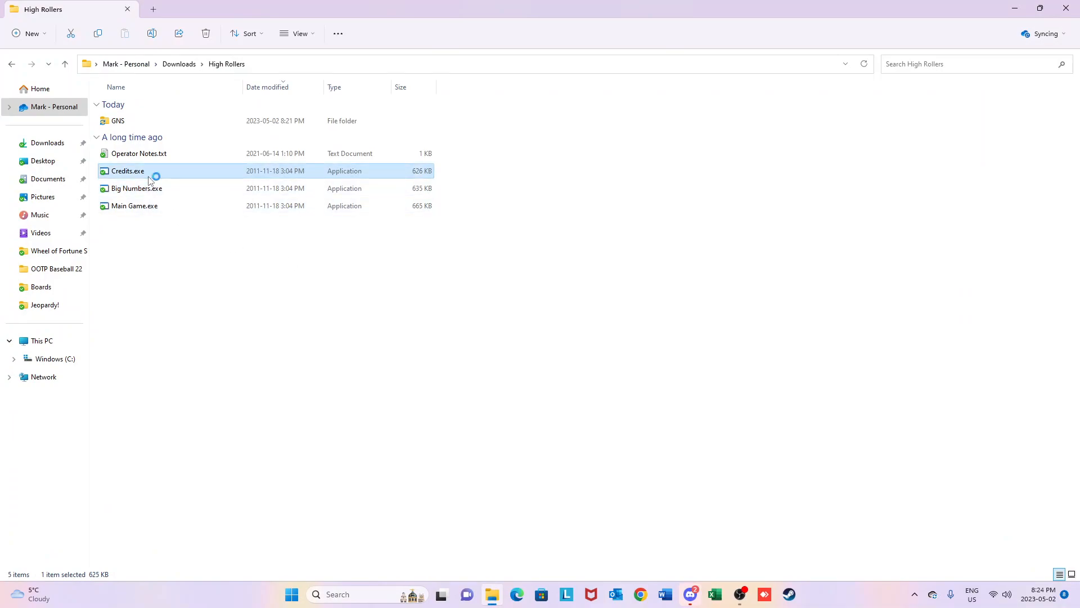
double_click(128, 169)
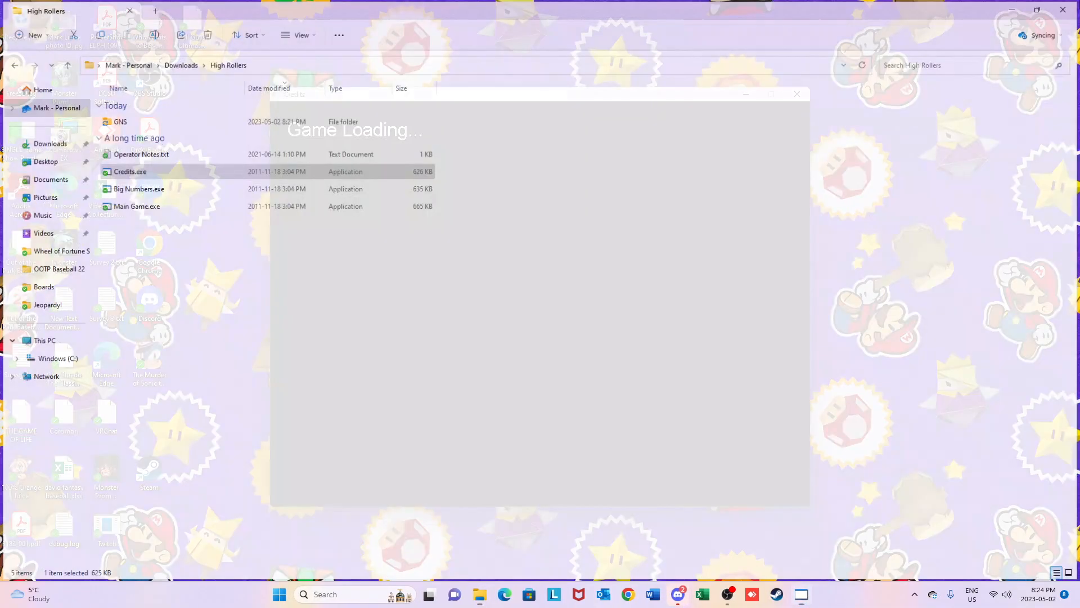